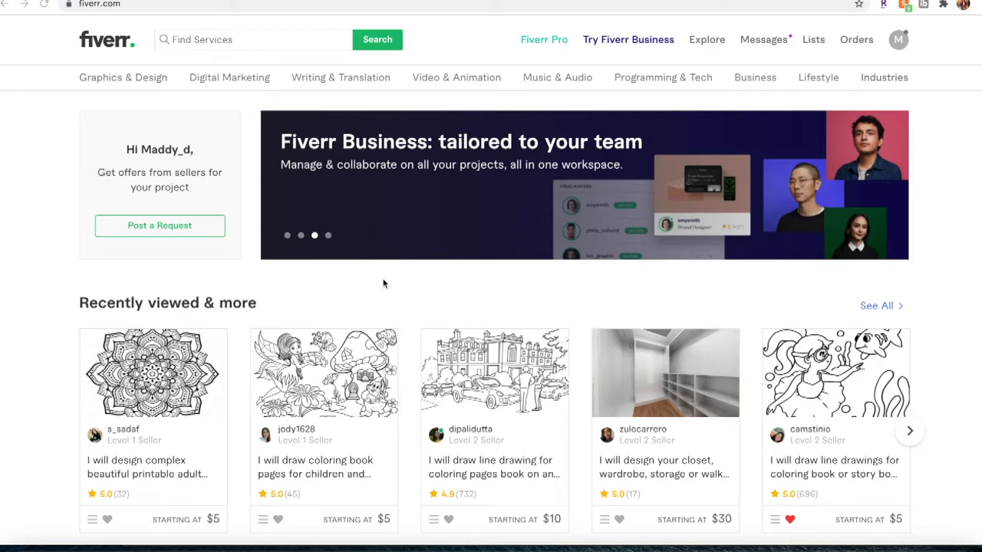
- Rerun the recent 'coloring page' Fiverr search and scroll through the gig results
{"action": "scroll", "scroll_direction": "down", "scroll_amount": 3}
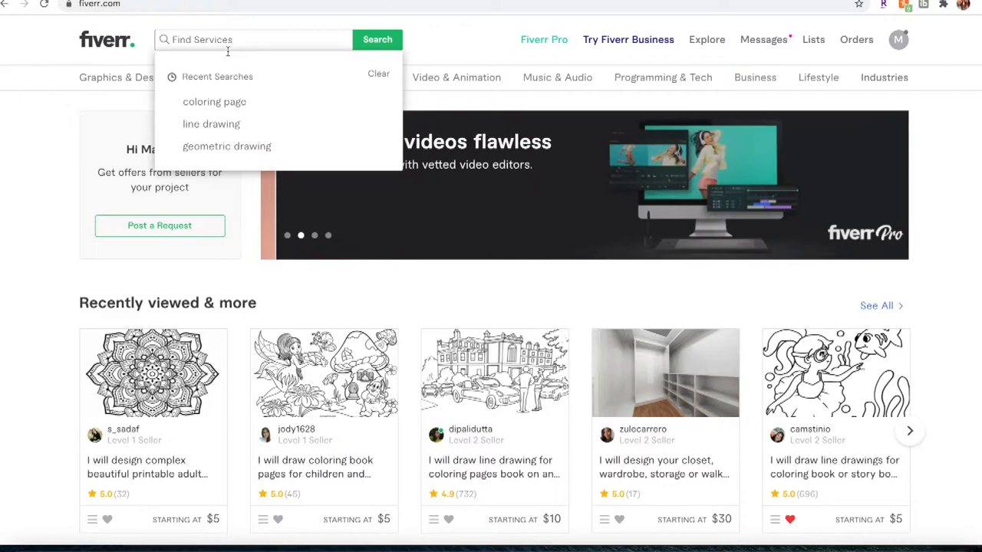
{"action": "left_click", "coordinate": [214, 102]}
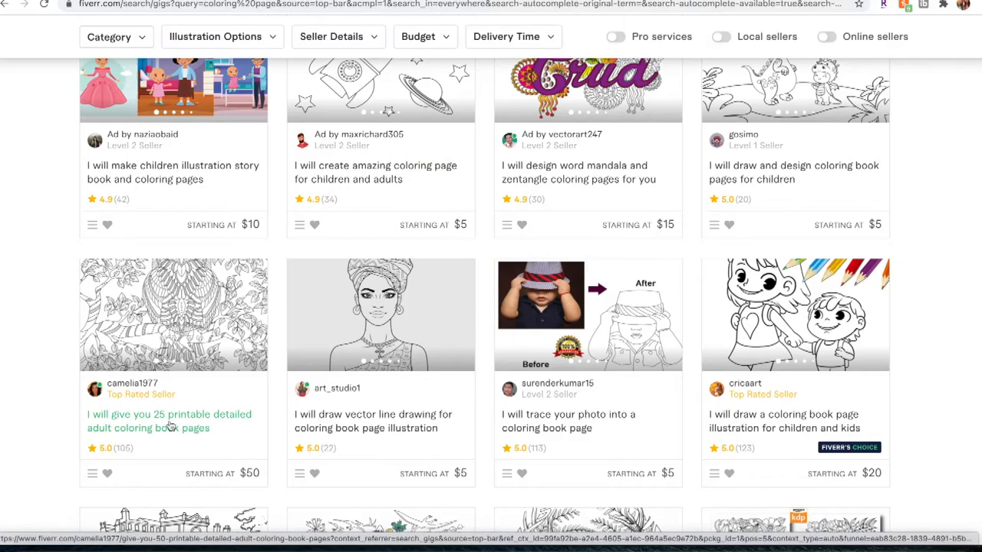
{"action": "scroll", "scroll_direction": "down", "scroll_amount": 3}
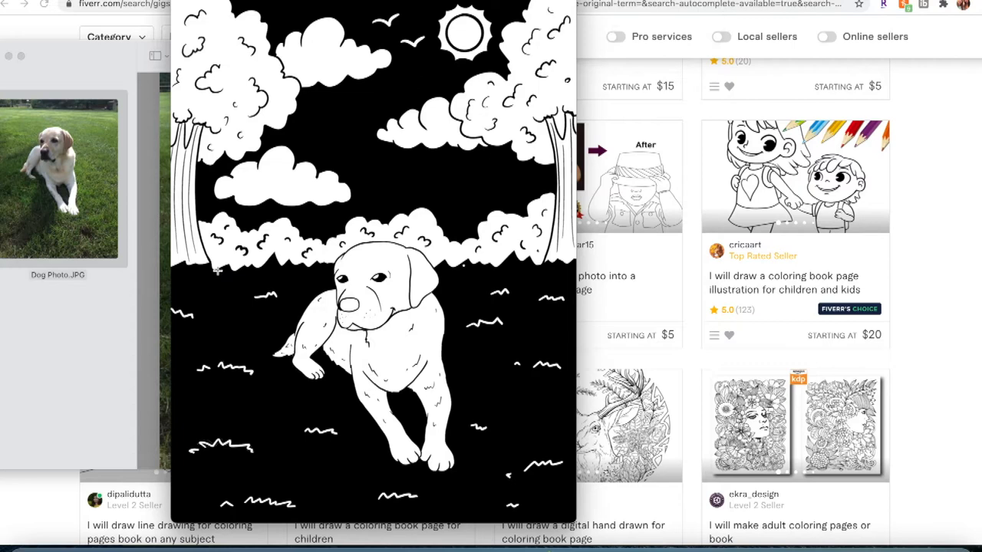
{"action": "mouse_move", "coordinate": [353, 355]}
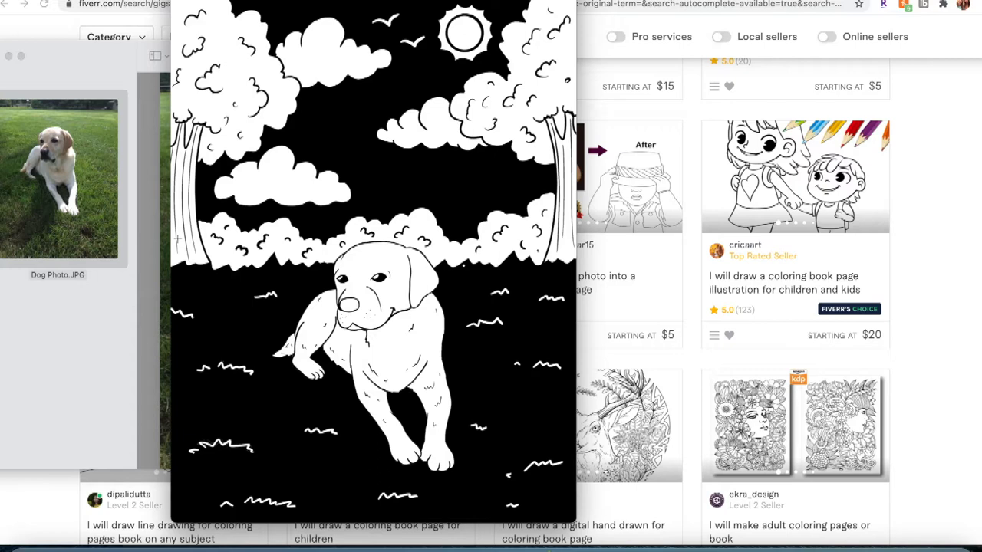
{"action": "mouse_move", "coordinate": [561, 373]}
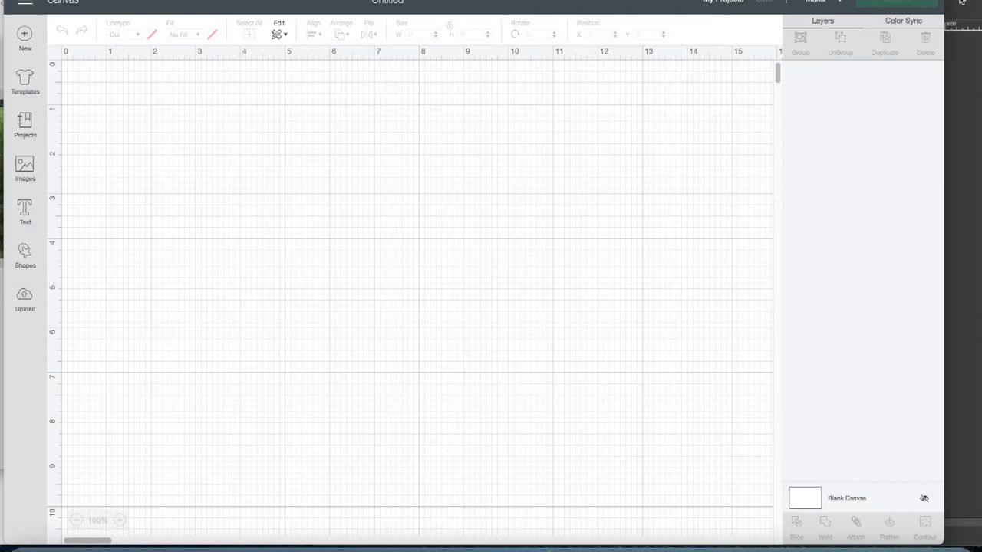
- Upload the dog coloring page image file into the cleanup editor
{"action": "left_click", "coordinate": [25, 298]}
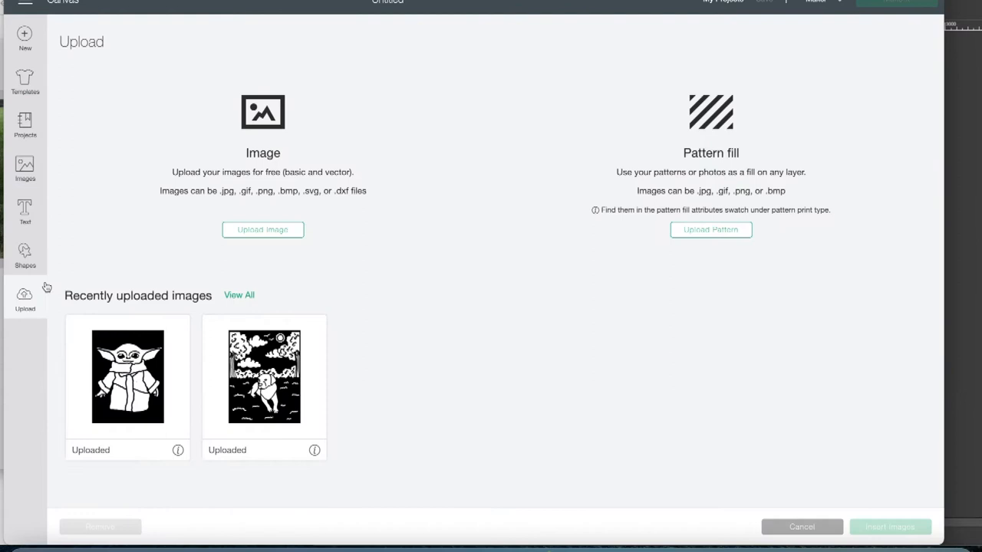
{"action": "left_click", "coordinate": [262, 230]}
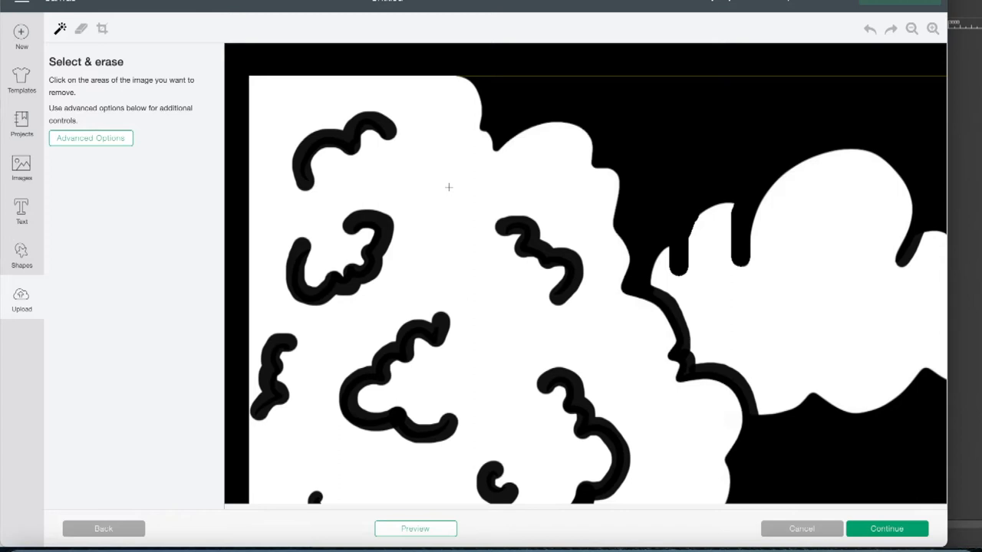
- Erase the white cloud and tree areas of the dog page with Select & Erase
{"action": "left_click", "coordinate": [448, 187]}
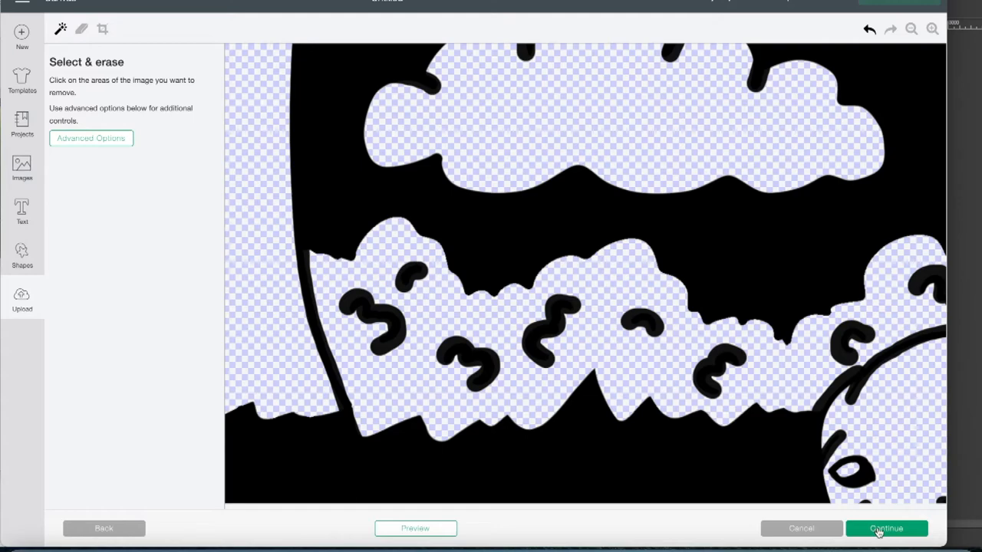
- Continue past cleanup and save the dog coloring page as a Cut image
{"action": "left_click", "coordinate": [886, 528]}
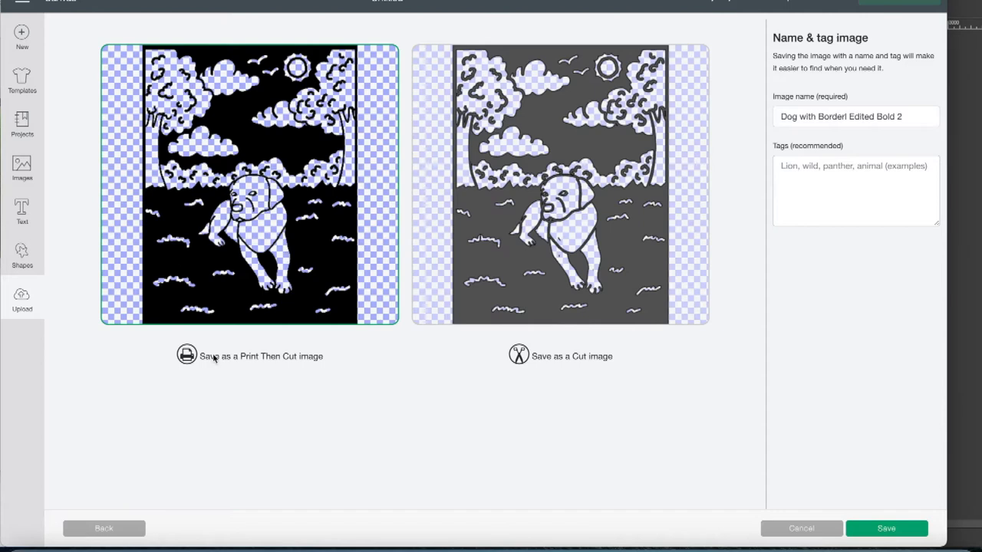
{"action": "left_click", "coordinate": [560, 184]}
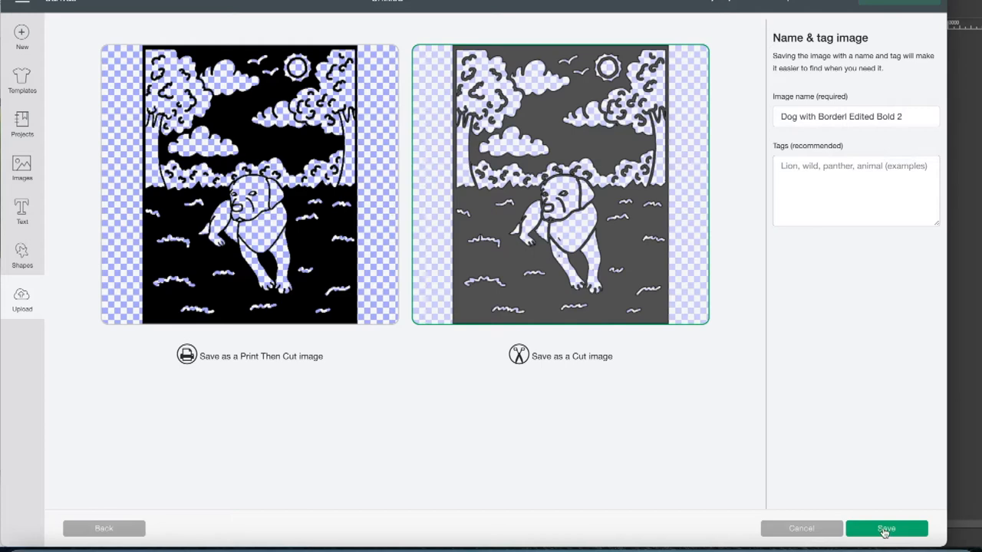
{"action": "left_click", "coordinate": [886, 528]}
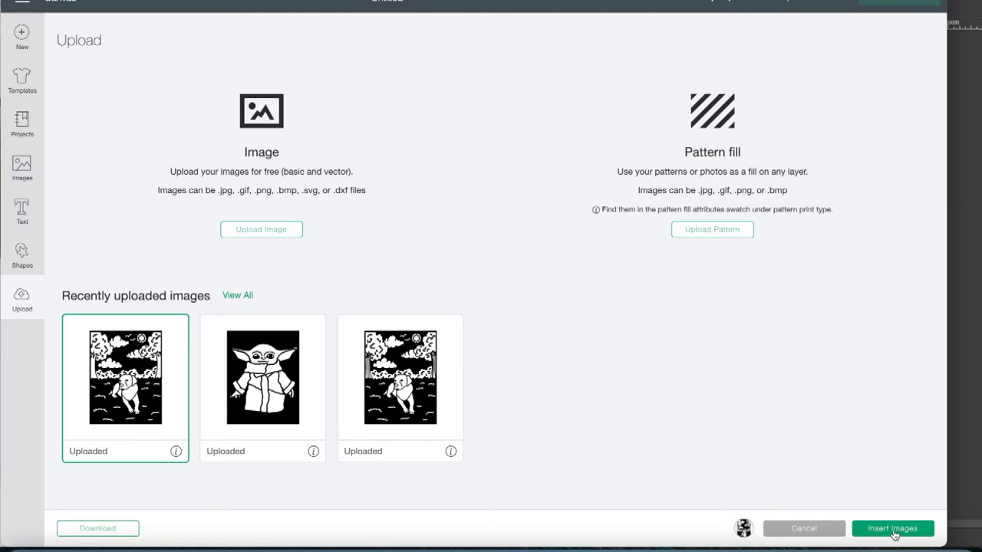
- Insert the dog cut image, resize it to 8 in wide, and edit its position fields
{"action": "left_click", "coordinate": [892, 528]}
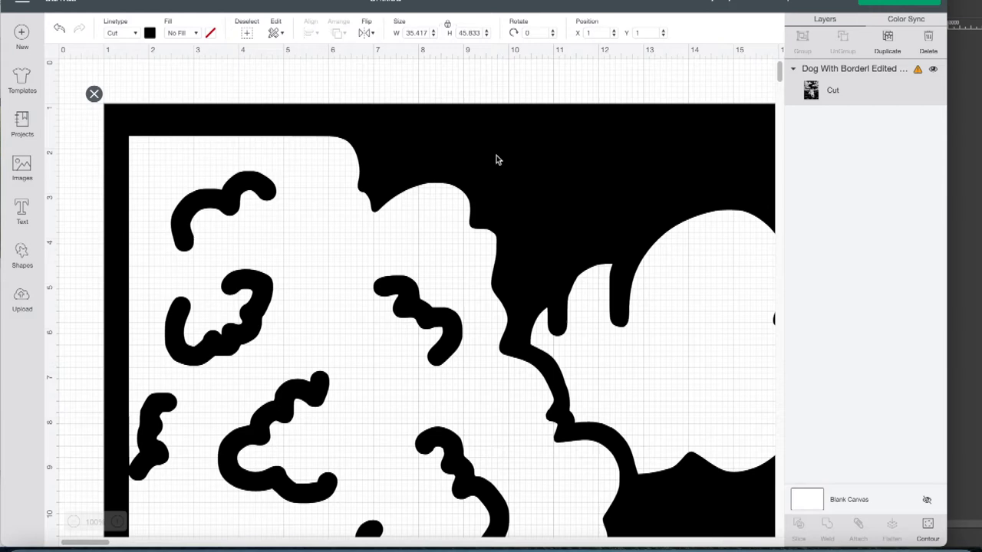
{"action": "left_click", "coordinate": [414, 32]}
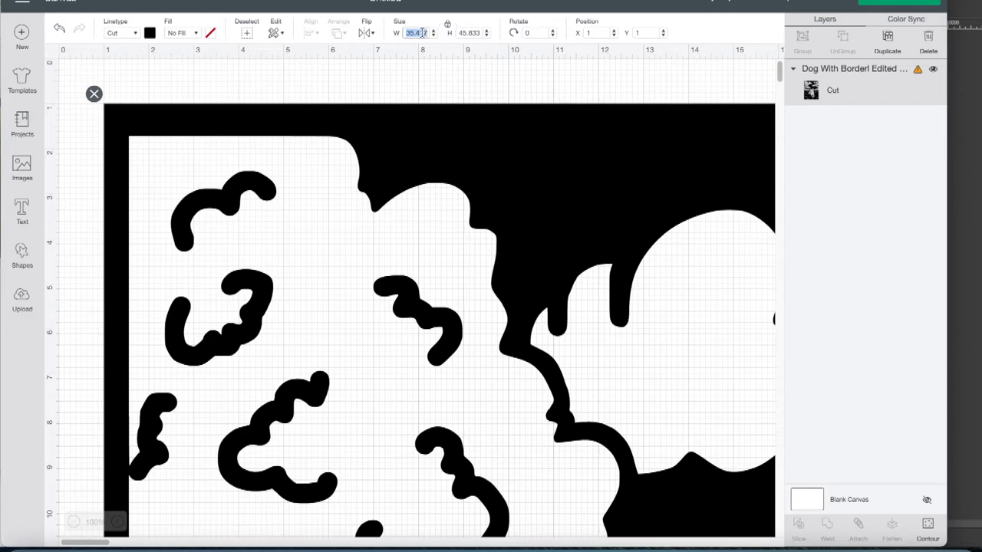
{"action": "type", "text": "8"}
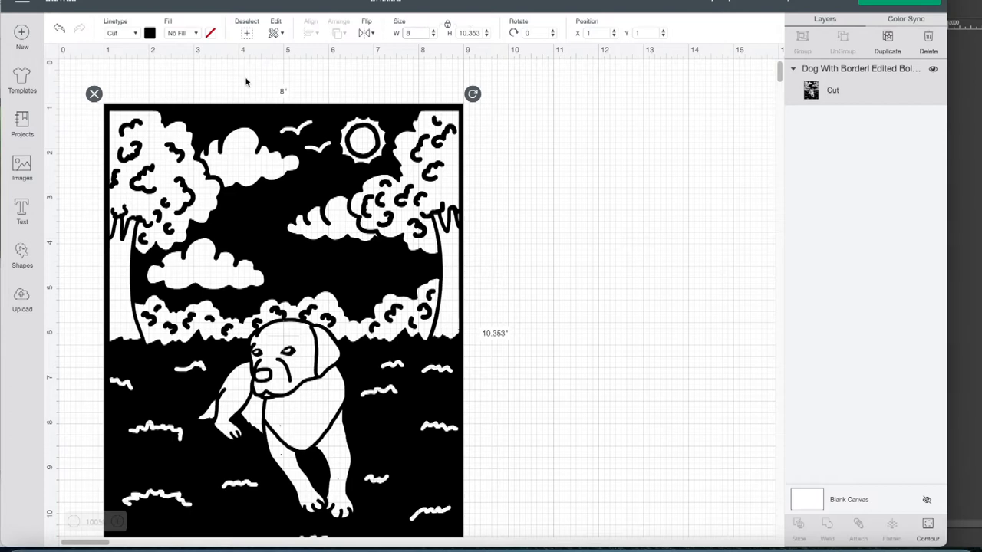
{"action": "left_click", "coordinate": [594, 32]}
{"action": "type", "text": "0"}
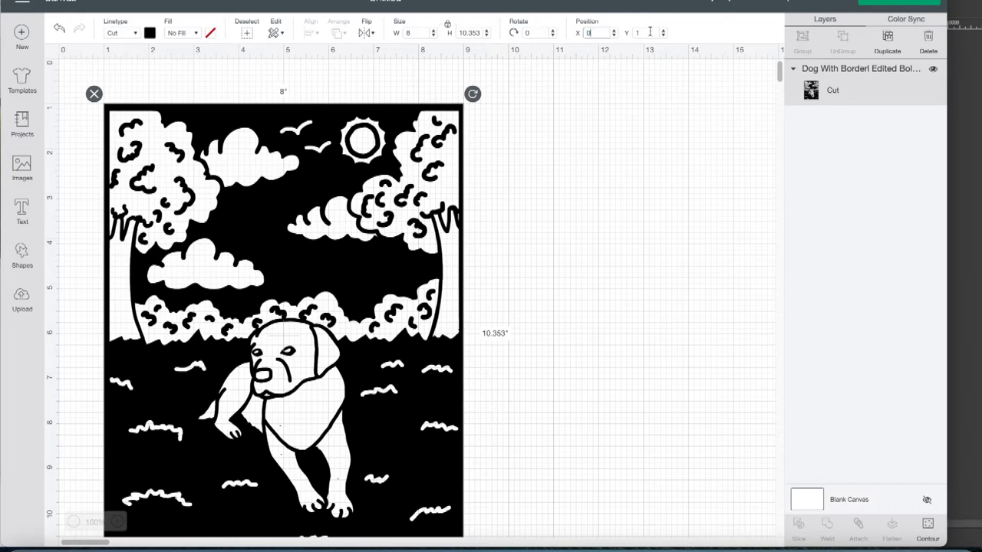
{"action": "left_click", "coordinate": [897, 2]}
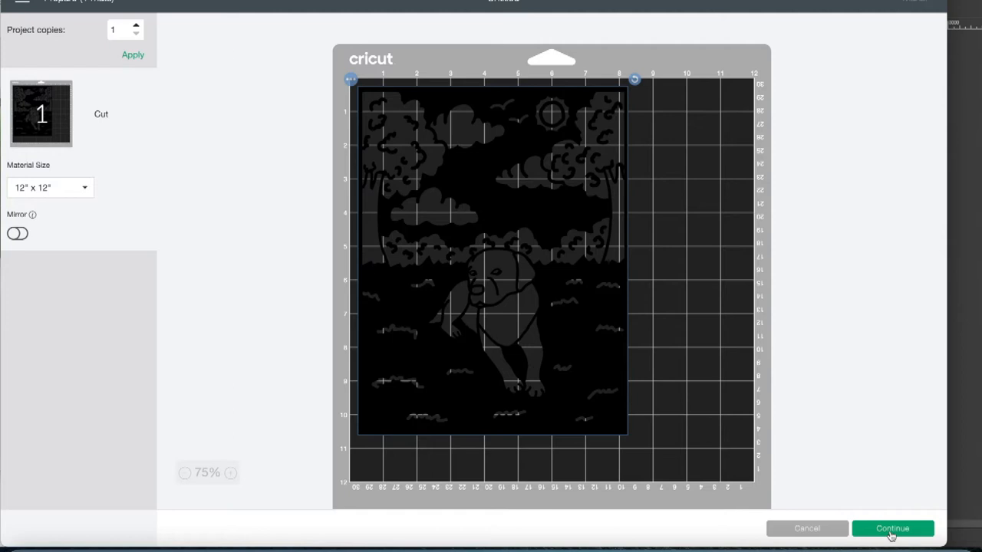
- Continue from the mat preview and browse all materials to choose Craft Foam
{"action": "left_click", "coordinate": [891, 528]}
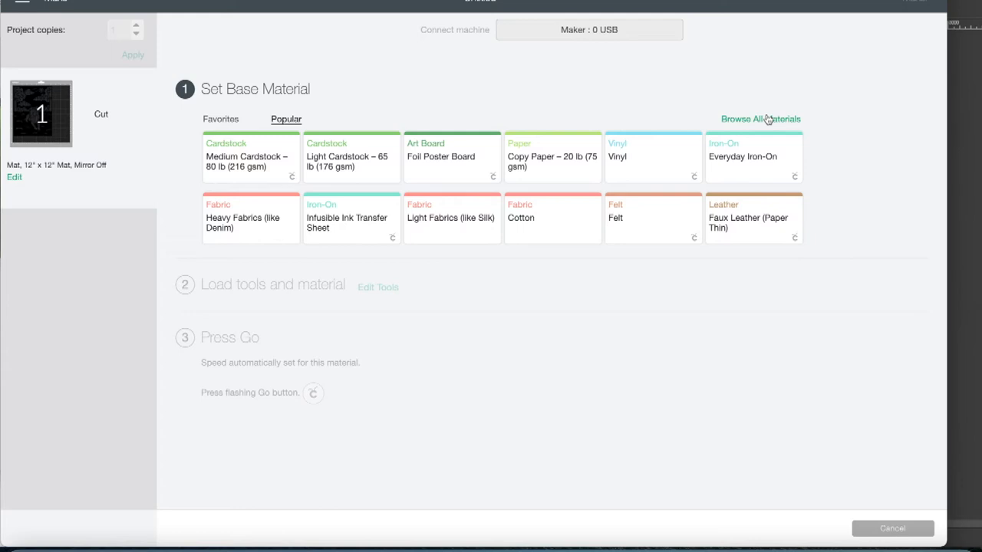
{"action": "left_click", "coordinate": [760, 118]}
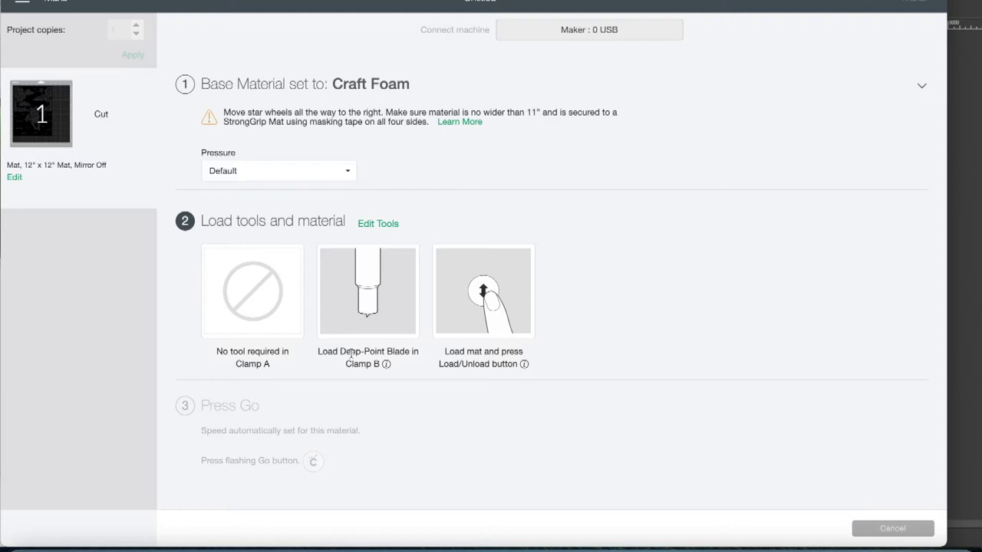
{"action": "mouse_move", "coordinate": [501, 375]}
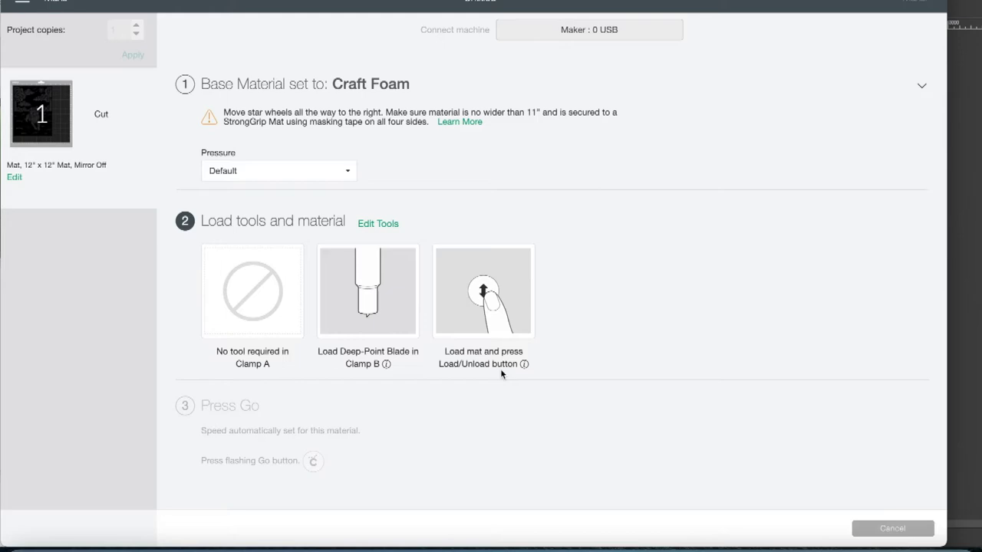